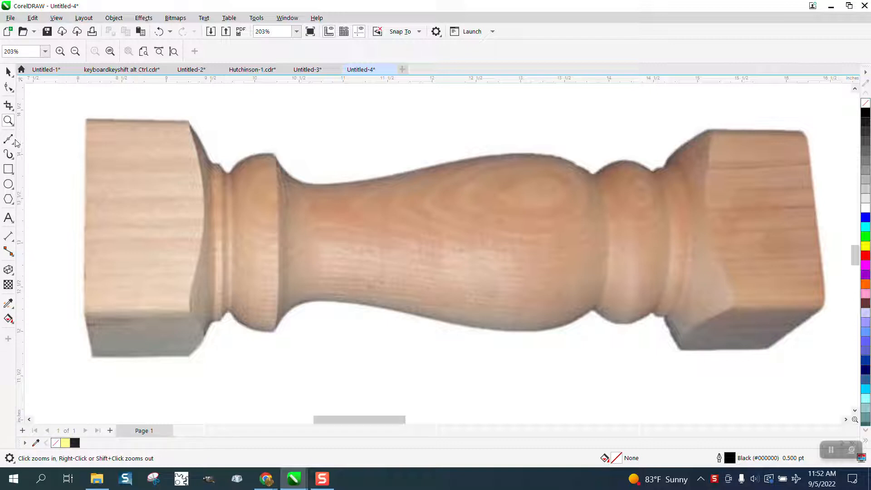
# Step: Choose the Bézier tool from the line-drawing flyout to begin tracing
pyautogui.click(9, 140)
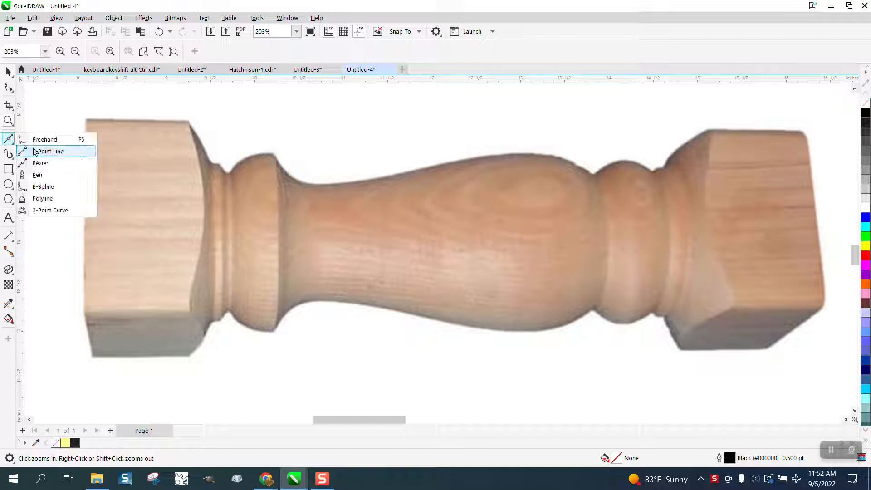
pyautogui.moveTo(40, 163)
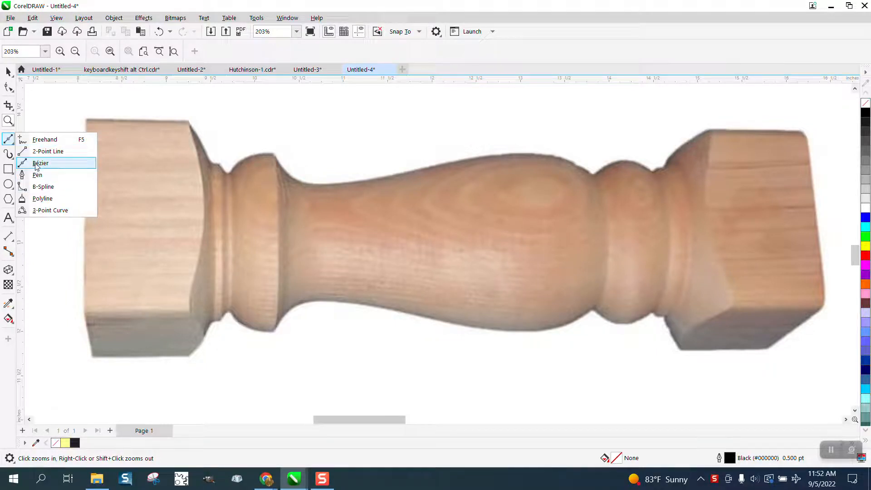
pyautogui.click(40, 163)
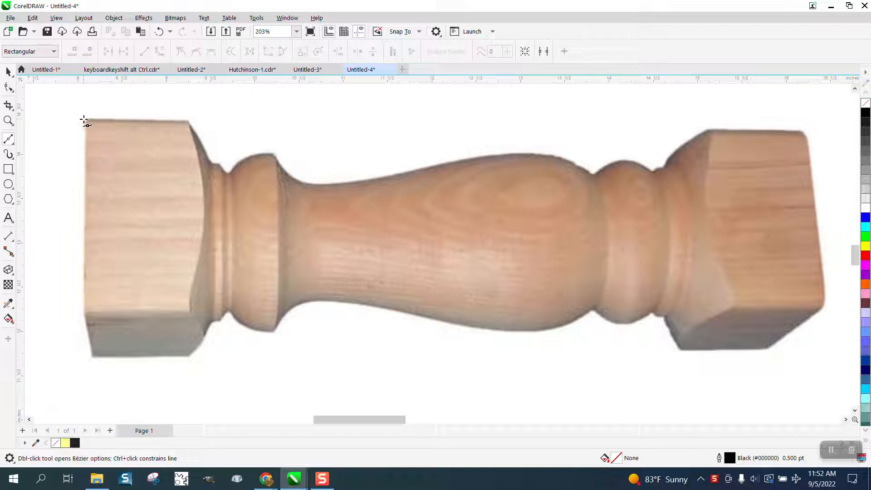
pyautogui.moveTo(93, 125)
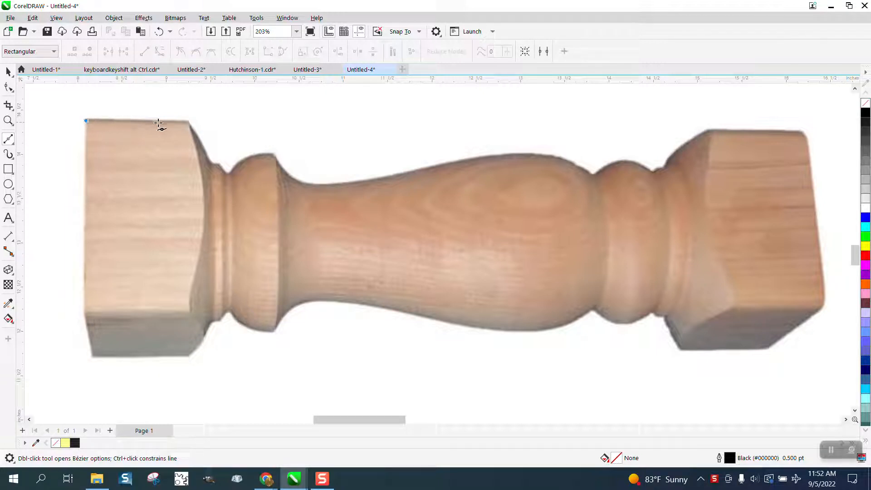
# Step: Lay Bézier nodes along the leg's top edge: block, shoulder, first bead, neck, main bulge, right bead
pyautogui.moveTo(87, 120); pyautogui.dragTo(185, 120)
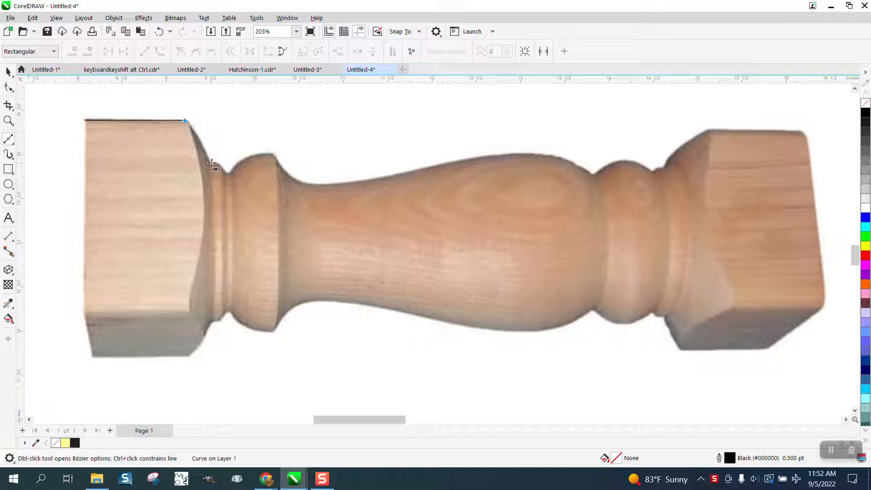
pyautogui.click(225, 175)
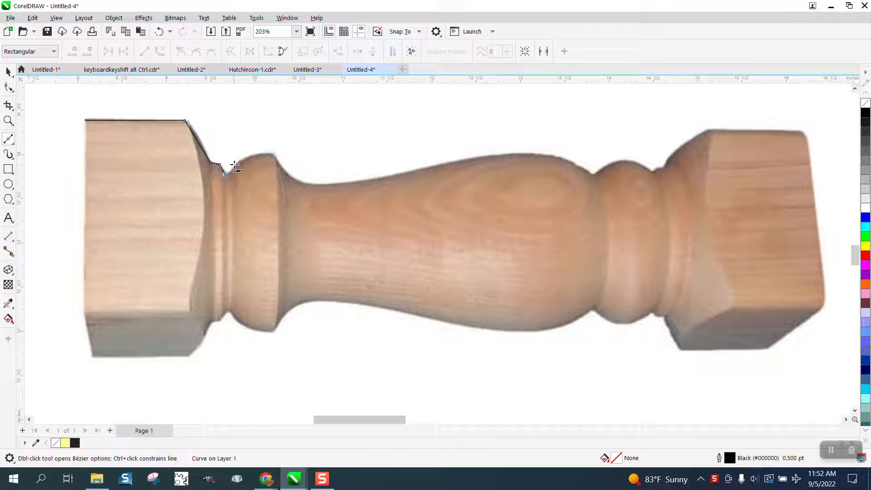
pyautogui.click(272, 155)
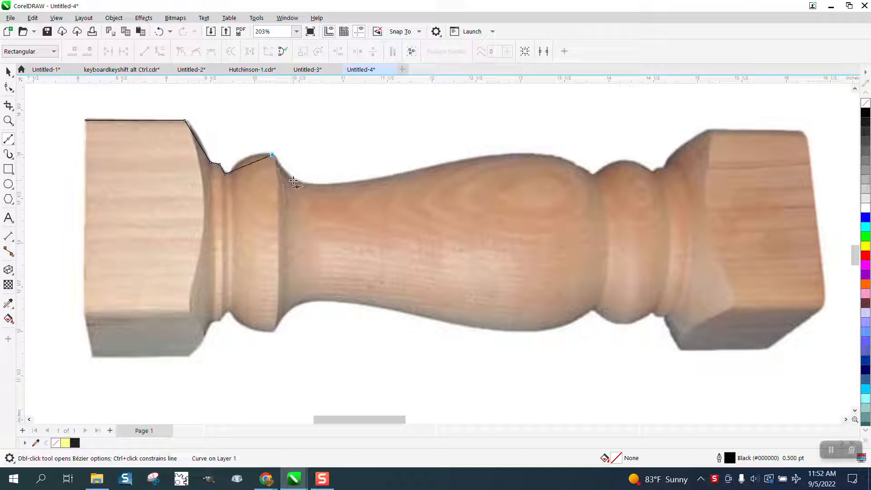
pyautogui.click(353, 182)
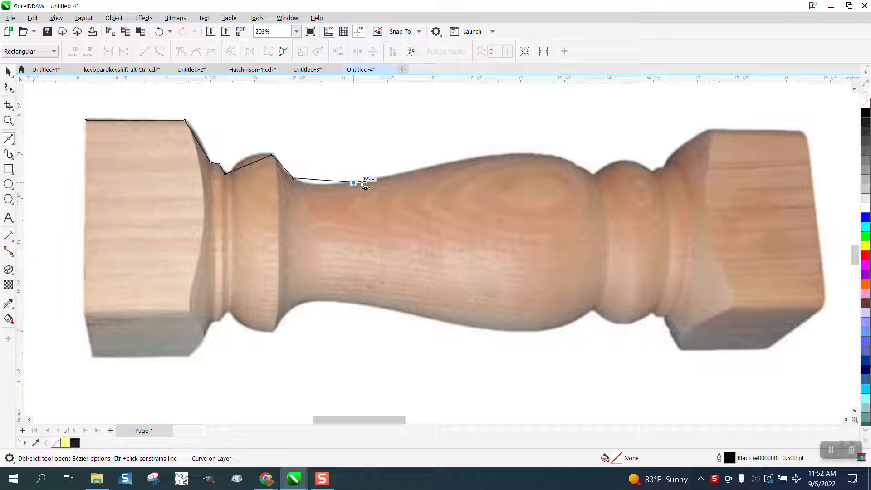
pyautogui.click(511, 154)
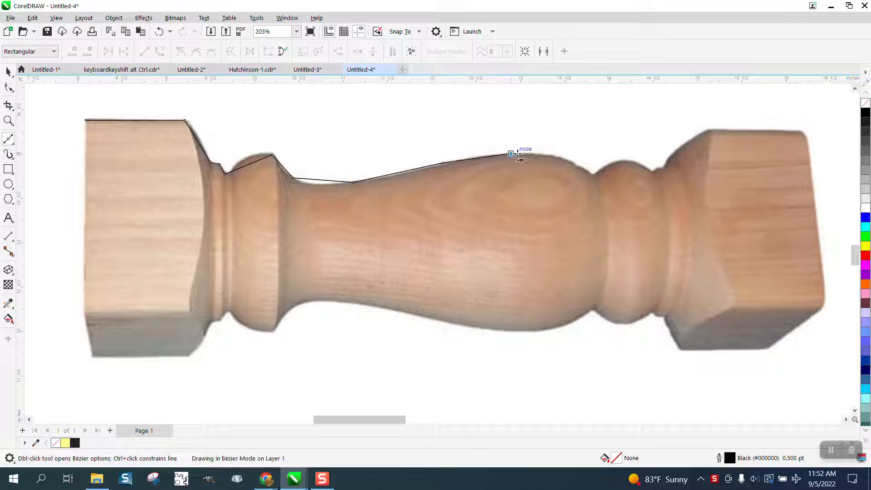
pyautogui.click(572, 161)
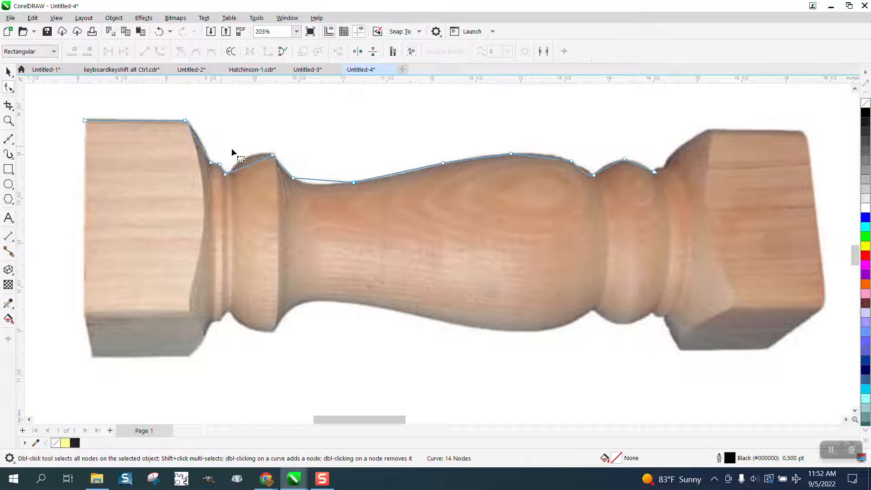
# Step: Delete the curve's last node so the outline ends at the right bead with 13 nodes
pyautogui.click(8, 121)
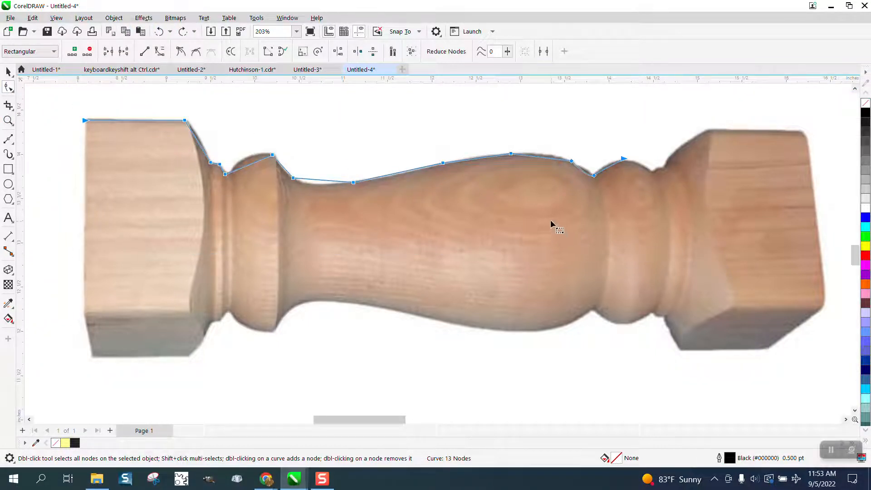
pyautogui.rightClick(553, 224)
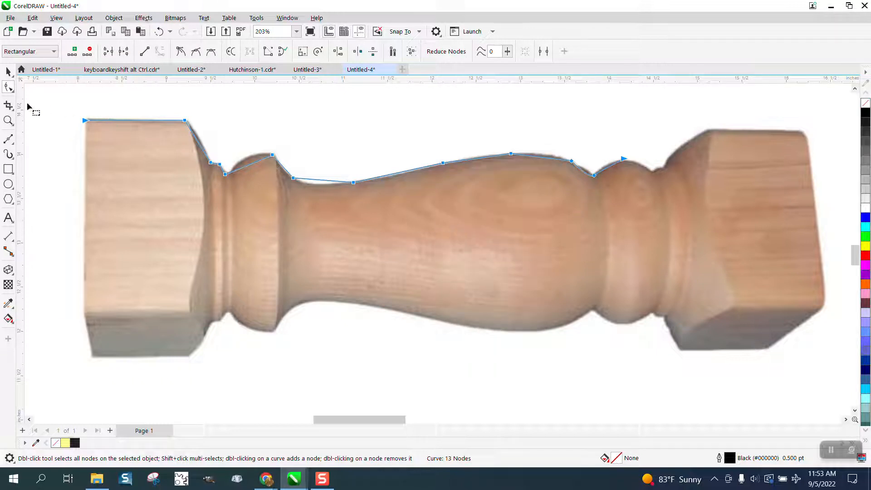
# Step: Zoom into the left end and bend the segments over the small bead into curves
pyautogui.click(8, 121)
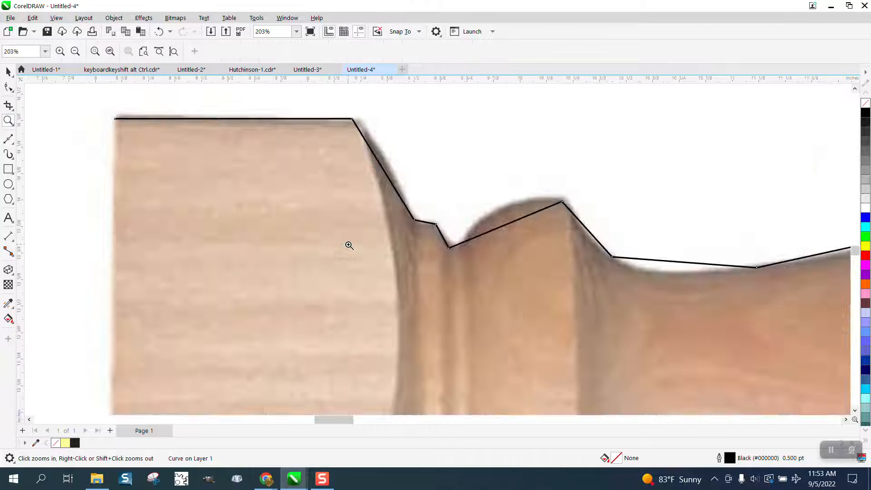
pyautogui.click(348, 246)
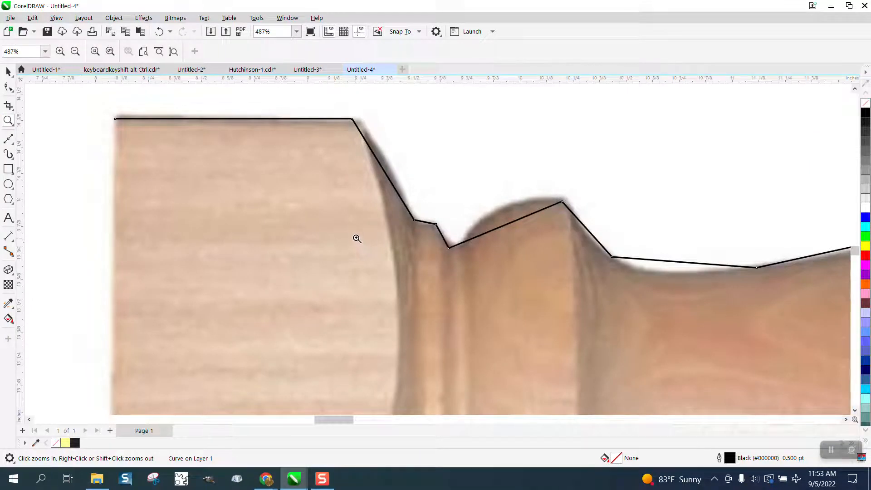
pyautogui.click(8, 87)
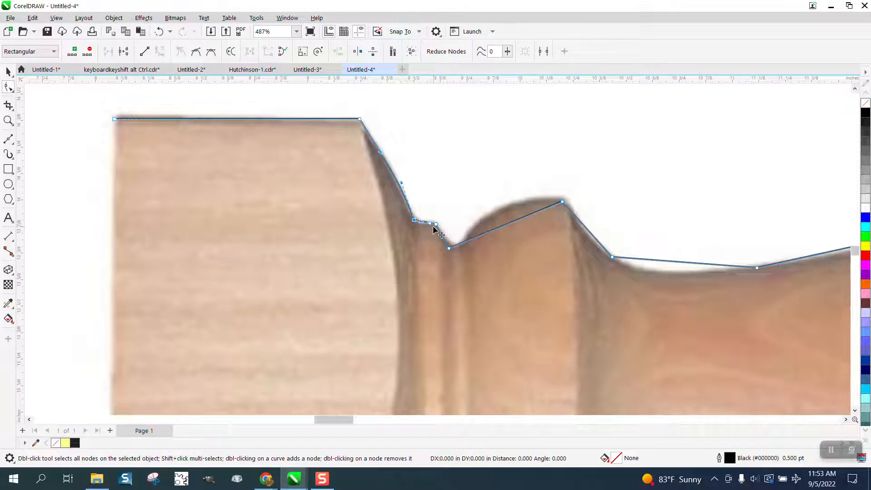
pyautogui.moveTo(435, 229); pyautogui.dragTo(443, 223)
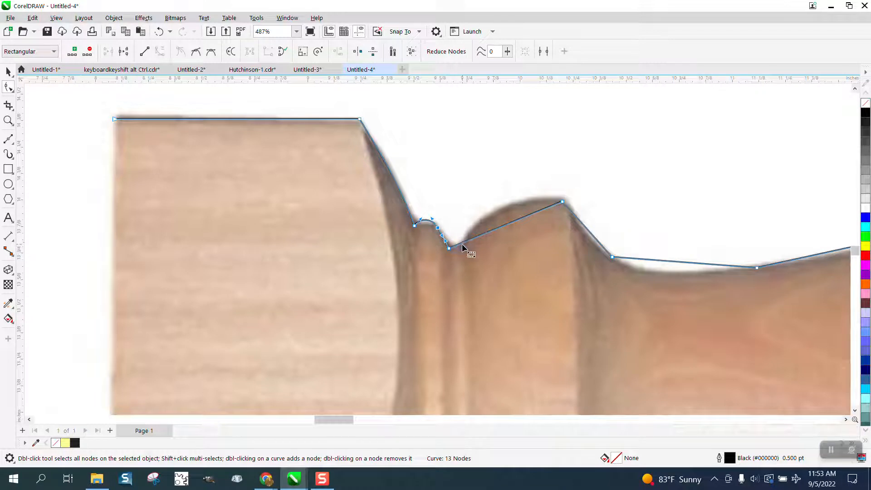
pyautogui.moveTo(447, 249); pyautogui.dragTo(453, 246)
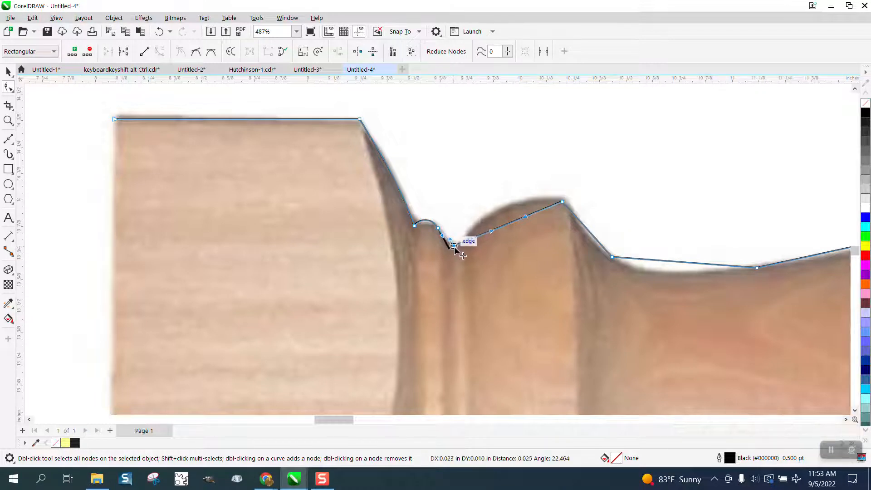
pyautogui.moveTo(454, 244); pyautogui.dragTo(449, 246)
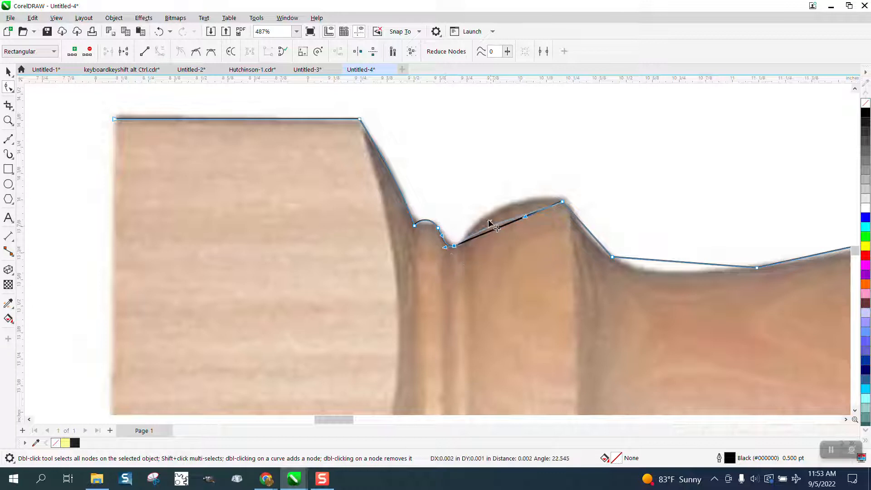
# Step: Bow the collar segment into a rounded arc fitted to the photo
pyautogui.moveTo(492, 227); pyautogui.dragTo(526, 209)
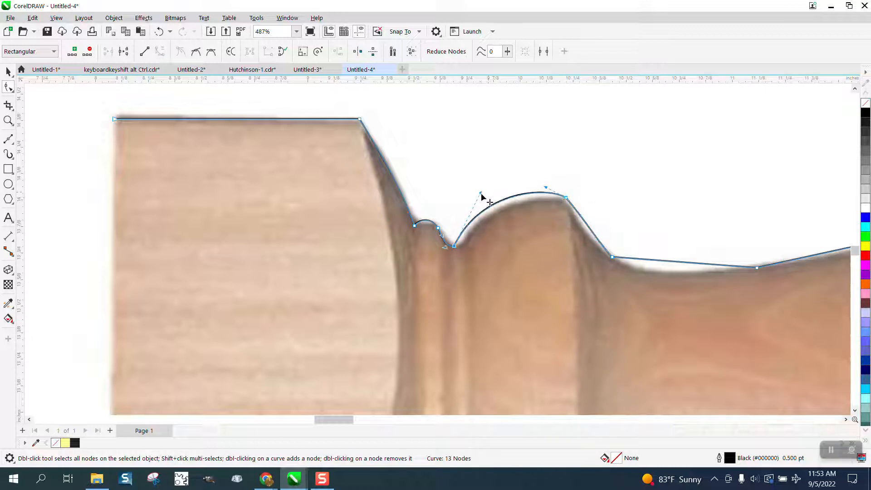
pyautogui.moveTo(489, 195); pyautogui.dragTo(489, 206)
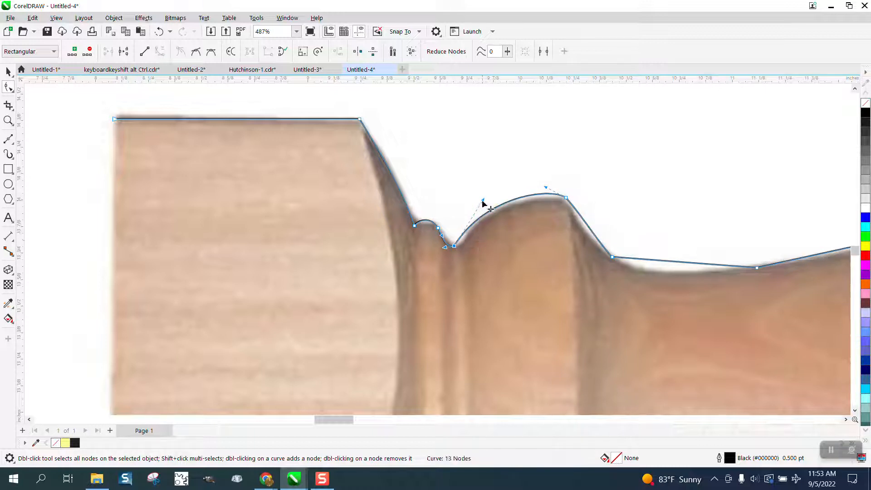
pyautogui.moveTo(483, 205); pyautogui.dragTo(458, 244)
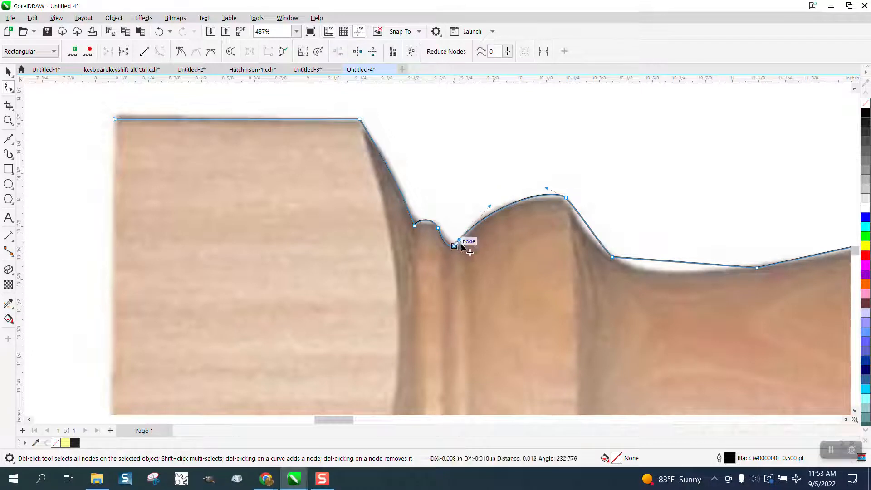
# Step: Curve the collar's right slope and the main bulge to hug the leg edge, deleting one unneeded node
pyautogui.moveTo(461, 244); pyautogui.dragTo(456, 248)
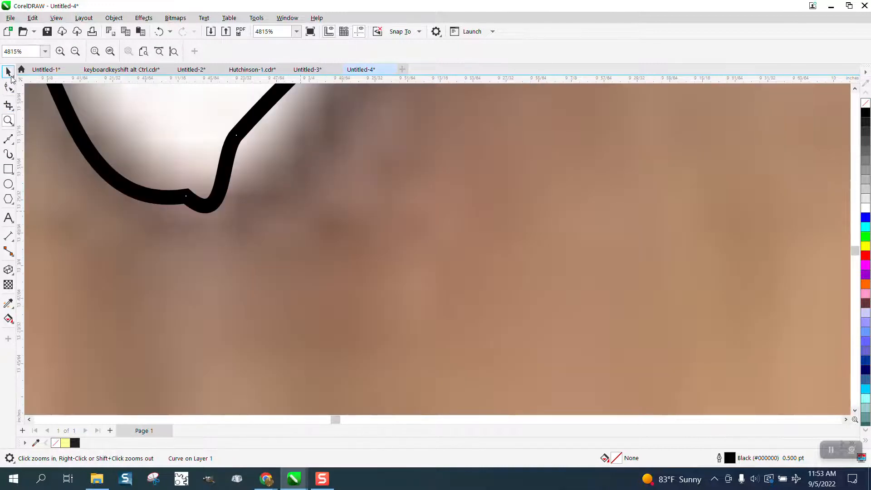
pyautogui.click(8, 87)
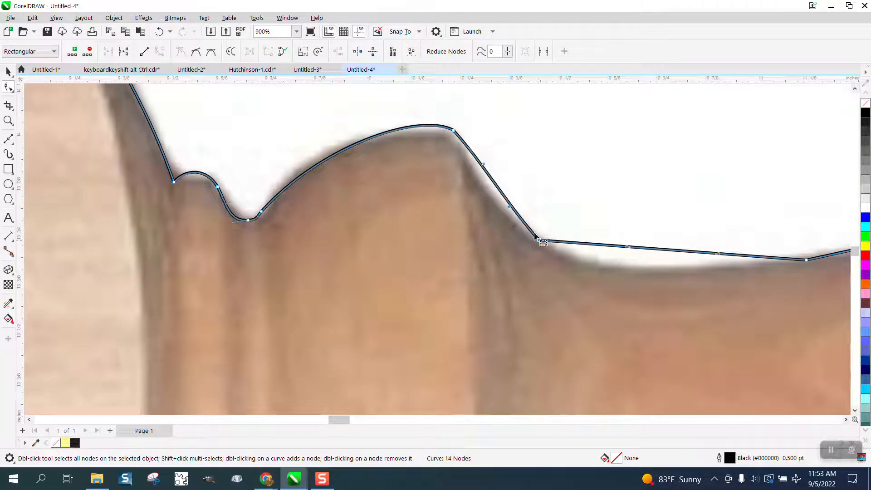
pyautogui.moveTo(535, 238); pyautogui.dragTo(539, 239)
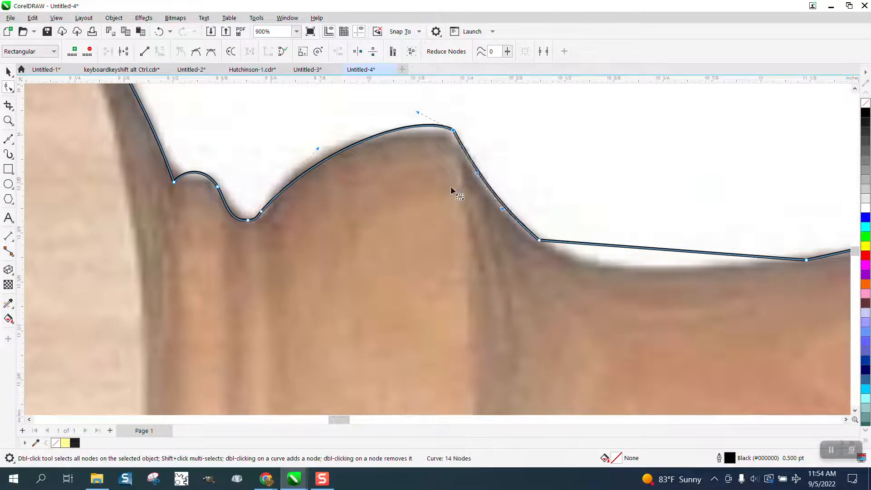
pyautogui.scroll(-3)
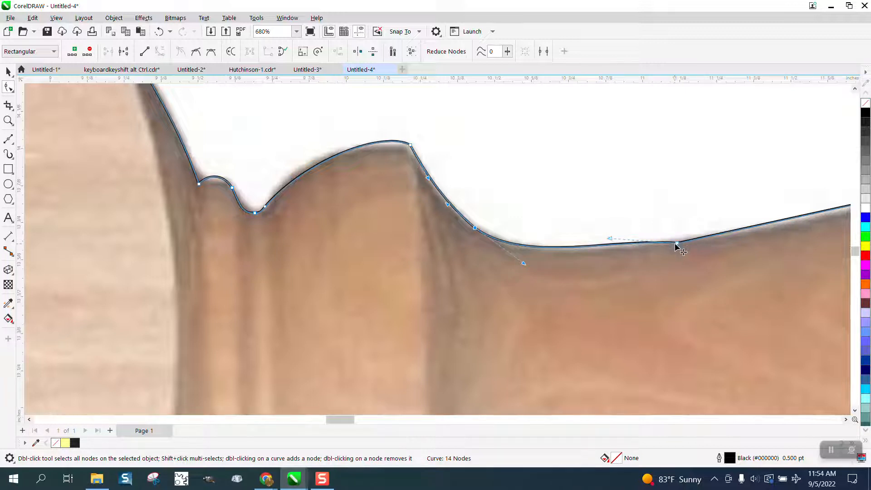
pyautogui.moveTo(678, 246); pyautogui.dragTo(620, 244)
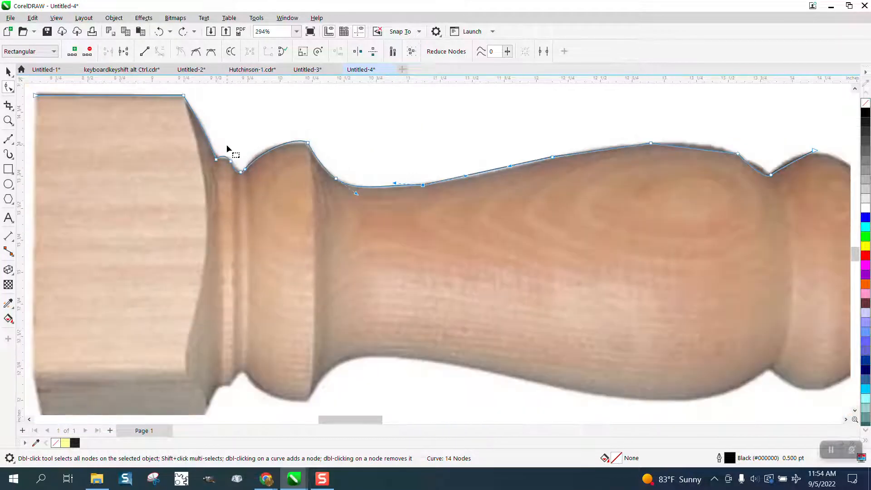
pyautogui.moveTo(467, 155)
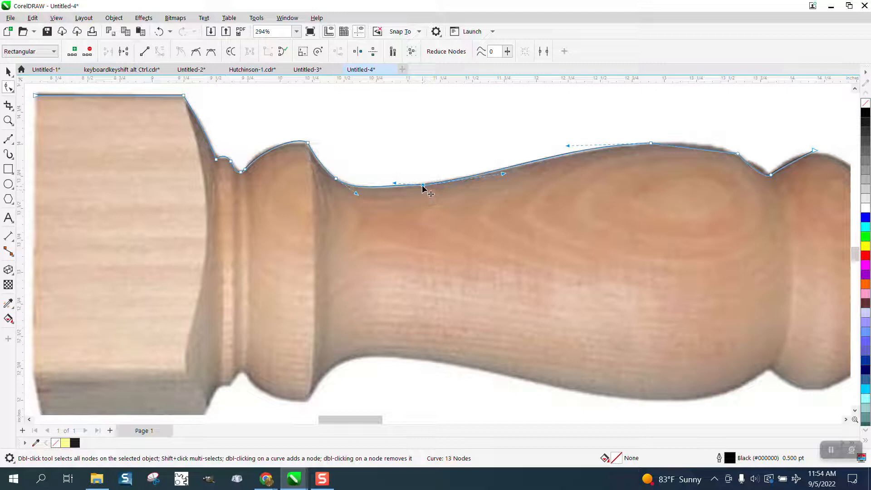
pyautogui.doubleClick(422, 186)
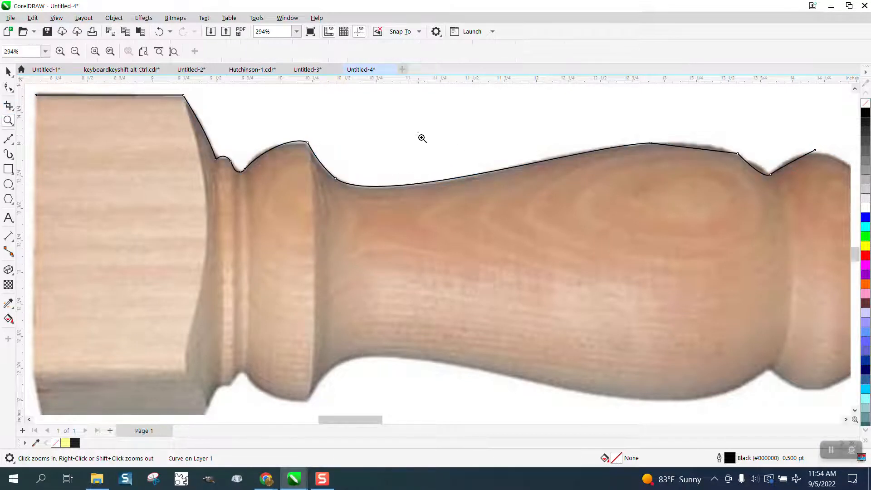
# Step: At the small dip before the right bead, undo a bad reshape and delete the extra node, leaving 12
pyautogui.click(422, 138)
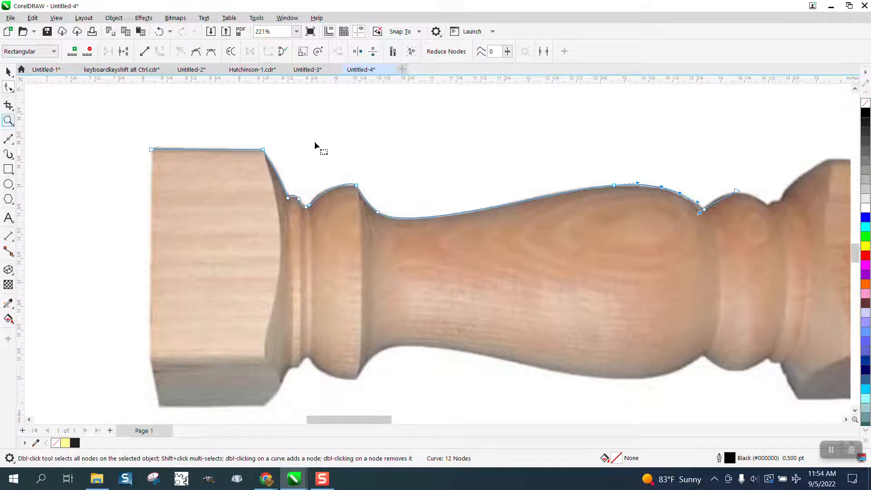
pyautogui.click(8, 120)
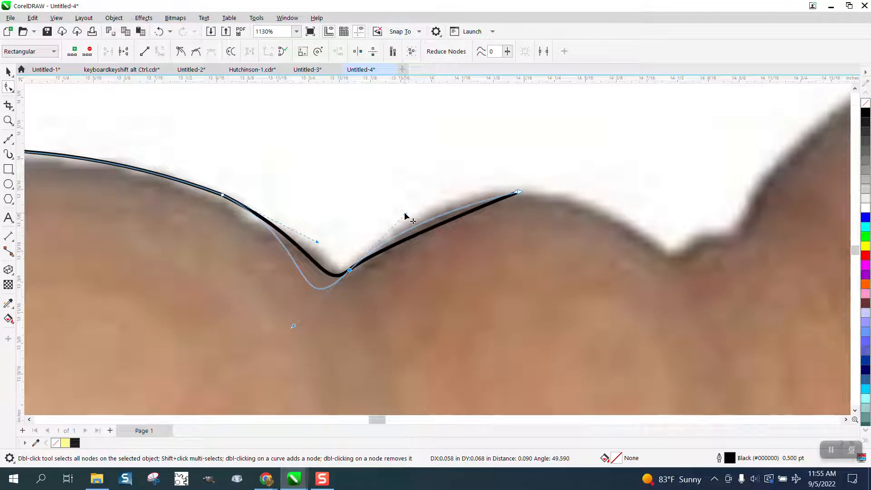
pyautogui.click(160, 31)
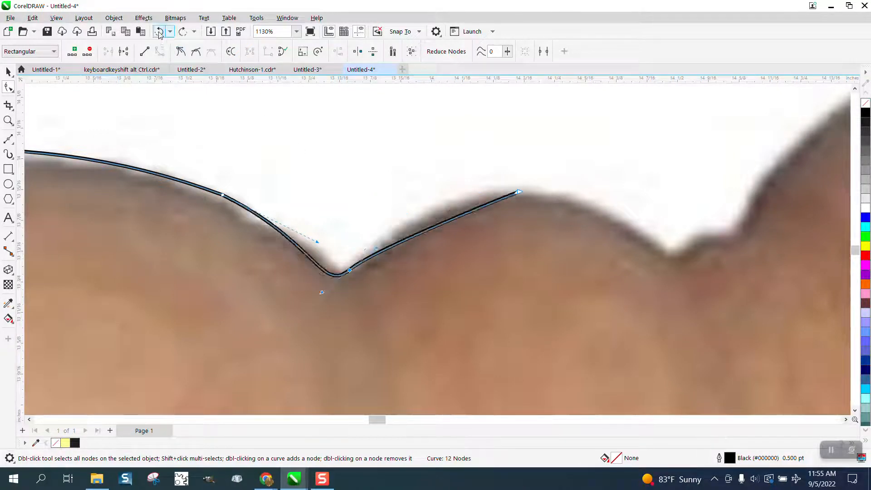
pyautogui.rightClick(349, 272)
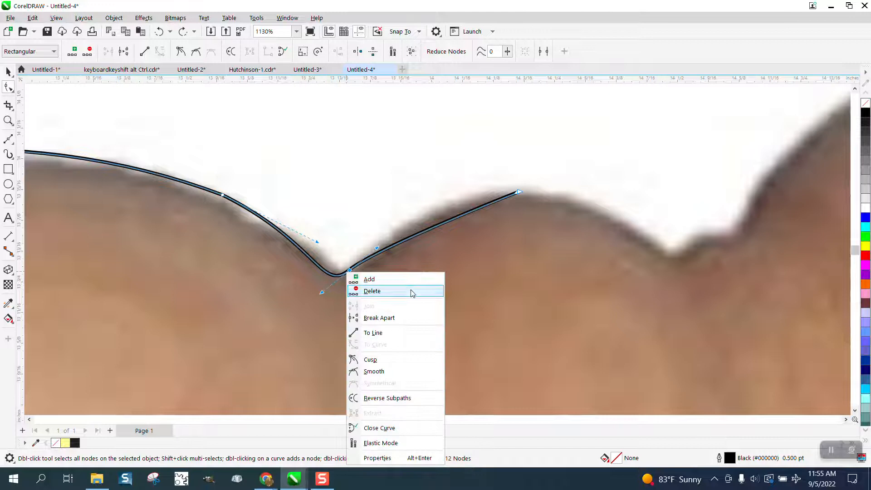
pyautogui.click(372, 291)
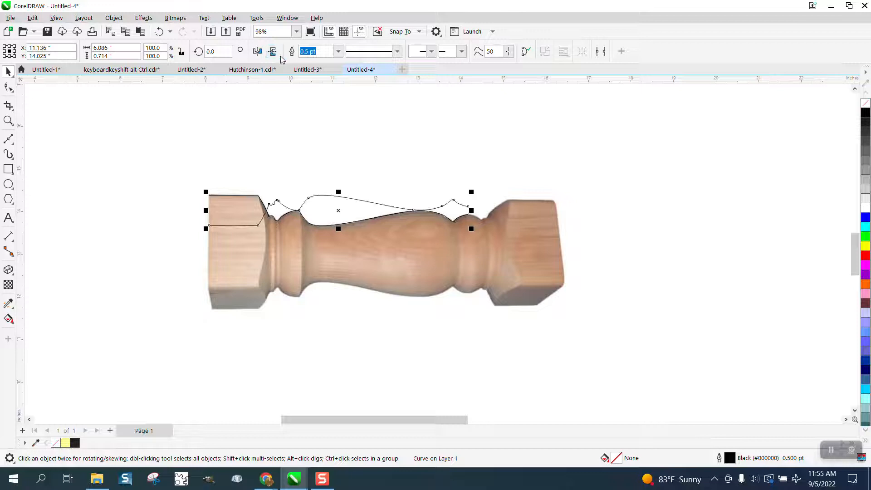
# Step: Mirror the duplicated profile into a bottom outline sitting with the original beside the photo
pyautogui.click(257, 51)
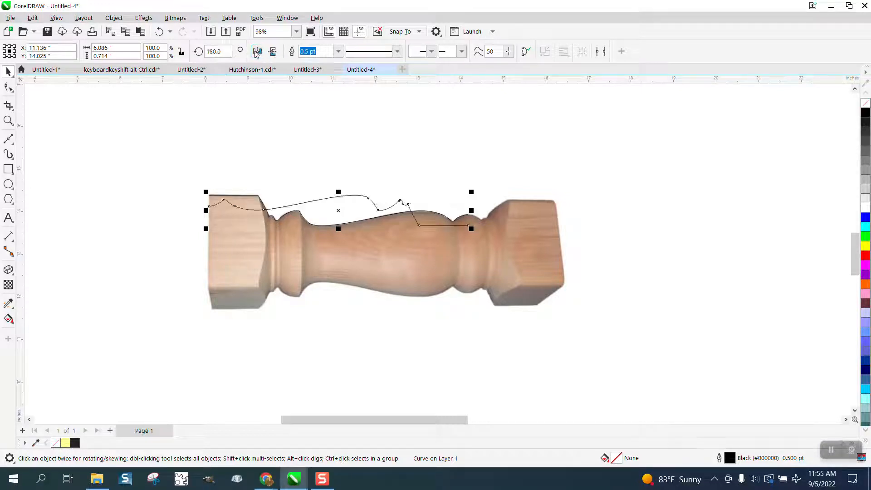
pyautogui.click(257, 51)
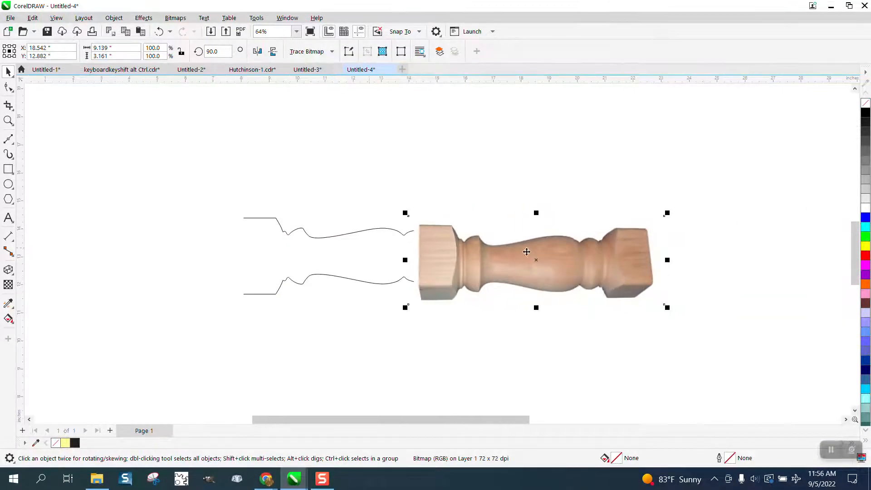
# Step: Move the photo right of the outlines and draw a 2-point line along the block's top
pyautogui.moveTo(526, 261); pyautogui.dragTo(638, 260)
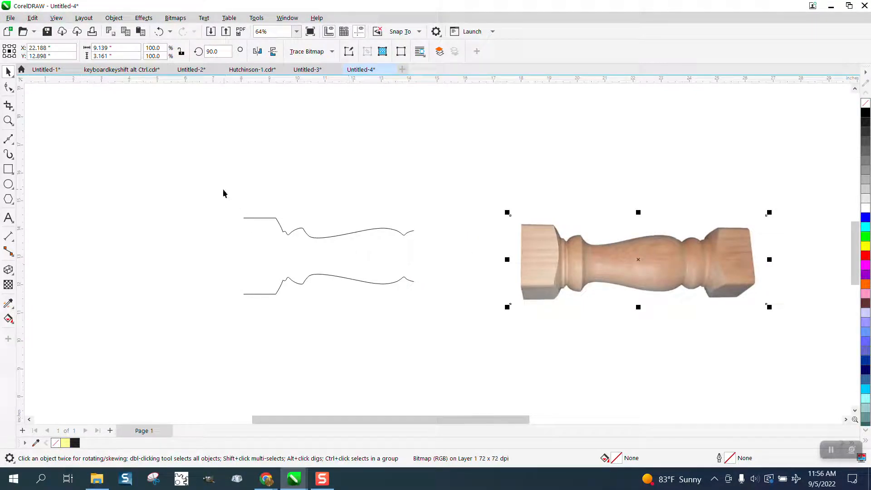
pyautogui.click(9, 121)
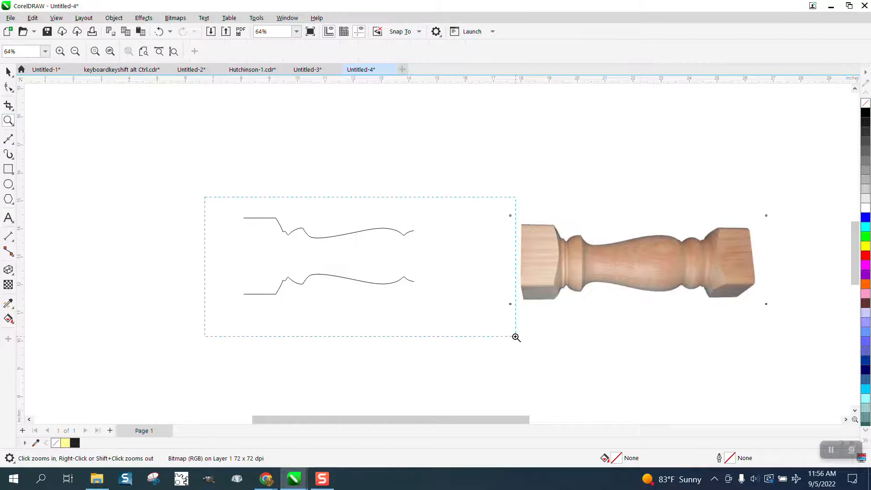
pyautogui.click(8, 139)
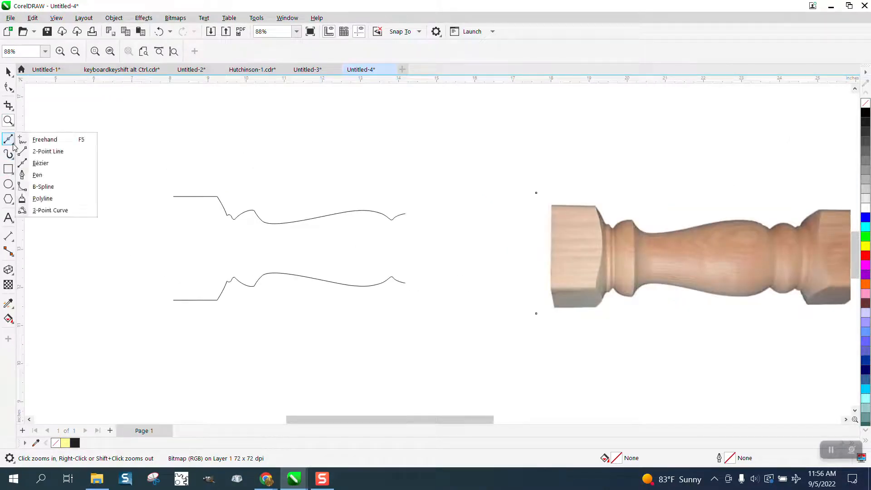
pyautogui.moveTo(49, 151)
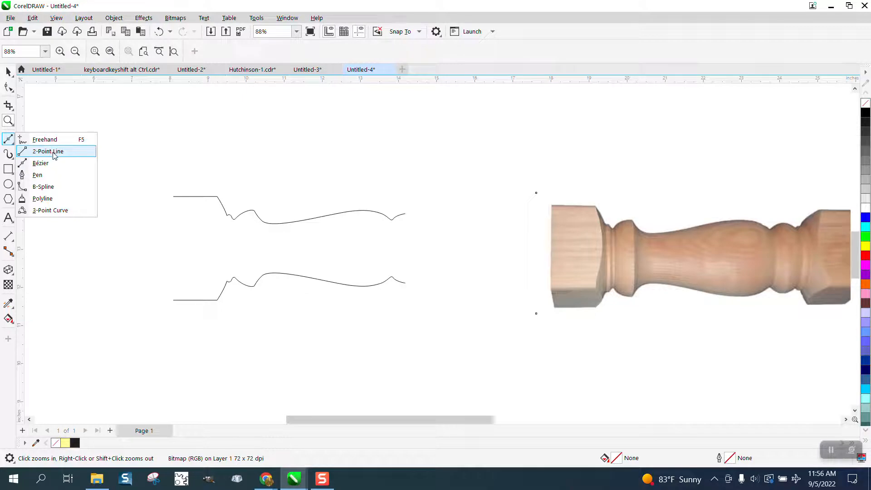
pyautogui.click(48, 151)
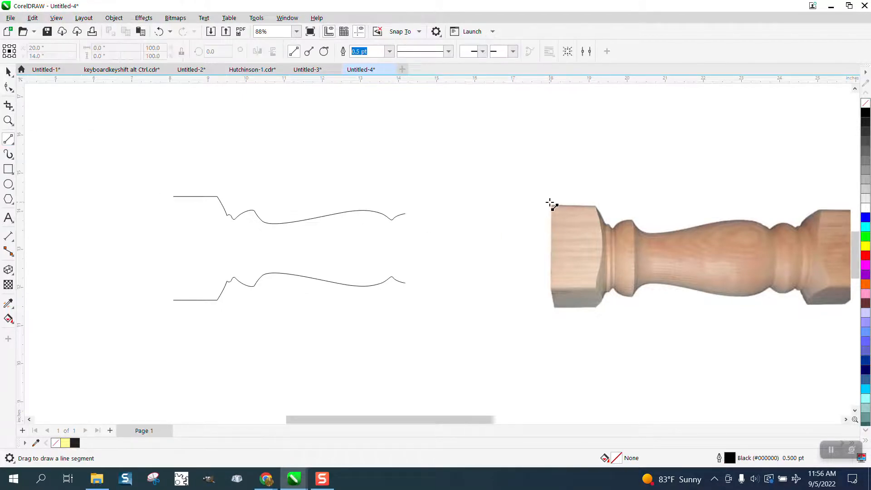
pyautogui.moveTo(596, 210)
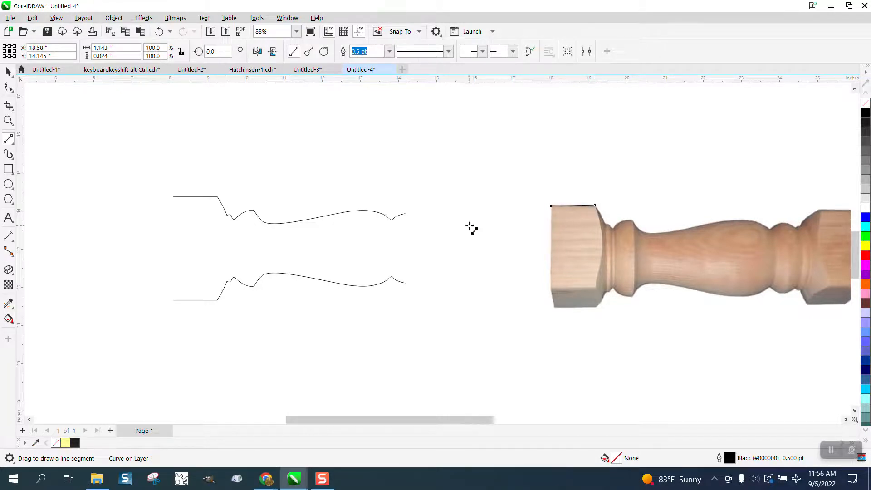
pyautogui.click(8, 121)
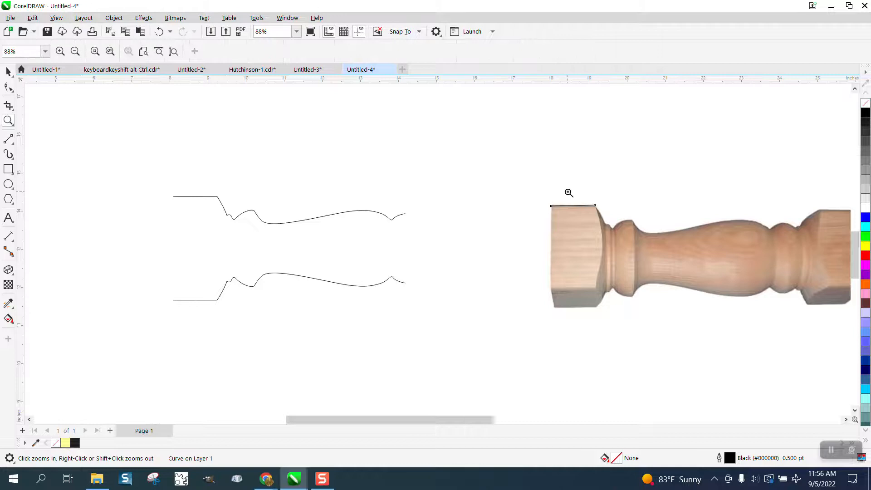
# Step: Zoom into the block's top corner and undo a stray line
pyautogui.click(568, 192)
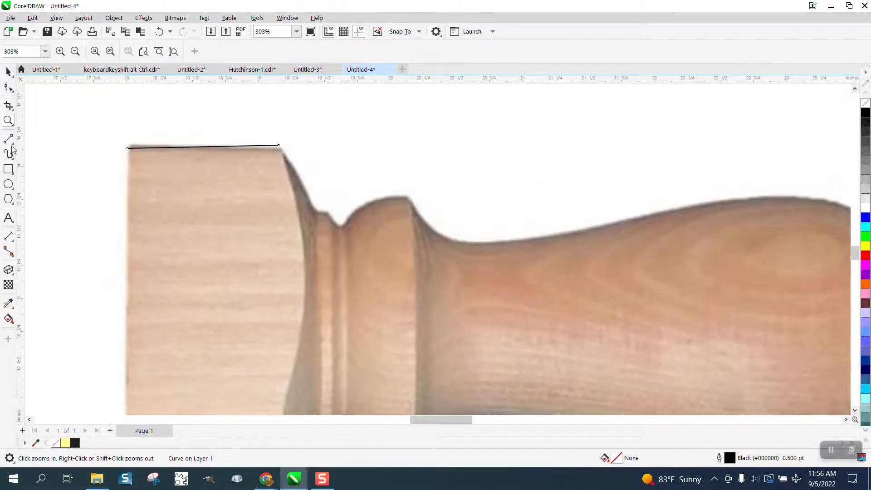
pyautogui.moveTo(127, 184); pyautogui.dragTo(242, 187)
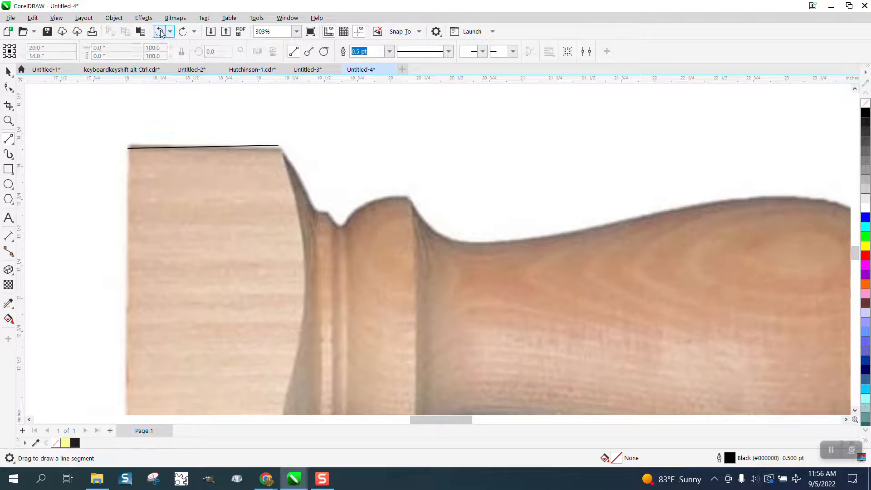
pyautogui.click(8, 139)
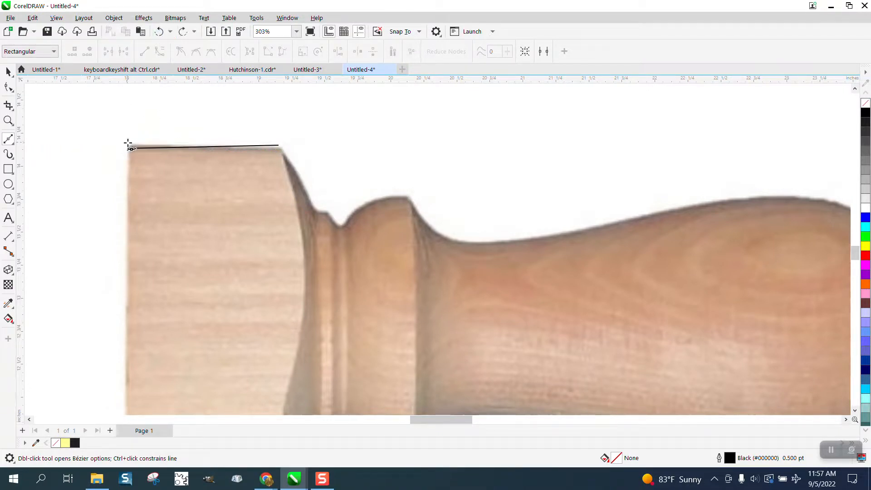
# Step: Trace Bézier nodes from the block's top corner down the groove, over the collar into the neck
pyautogui.click(277, 145)
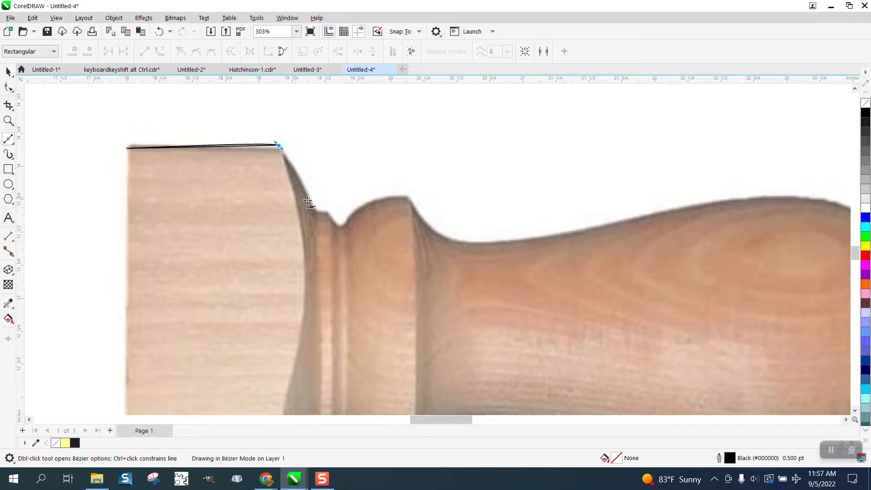
pyautogui.click(338, 223)
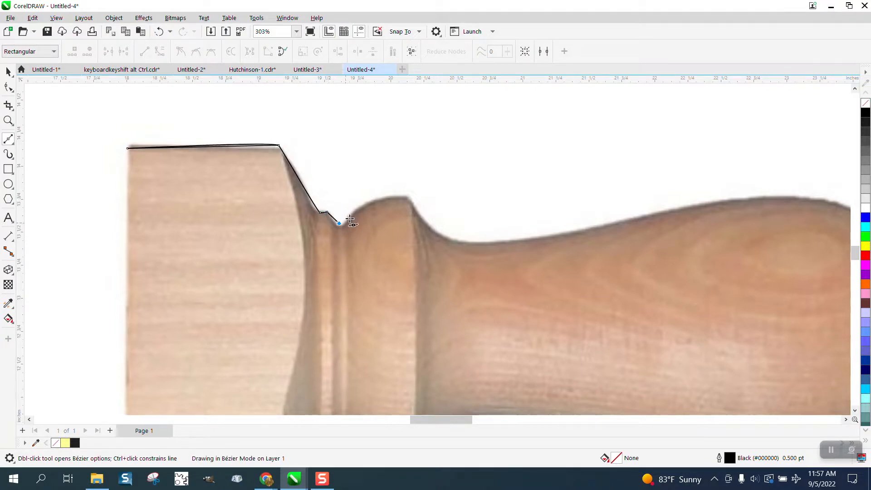
pyautogui.click(428, 219)
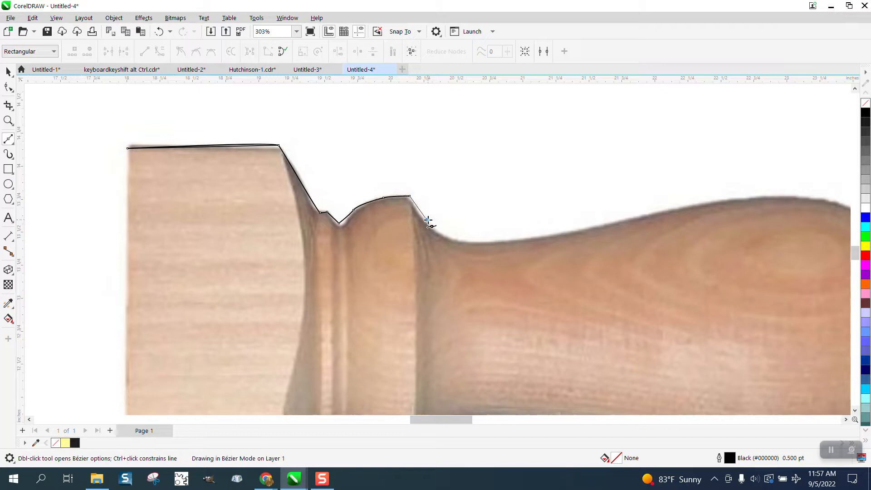
pyautogui.click(516, 239)
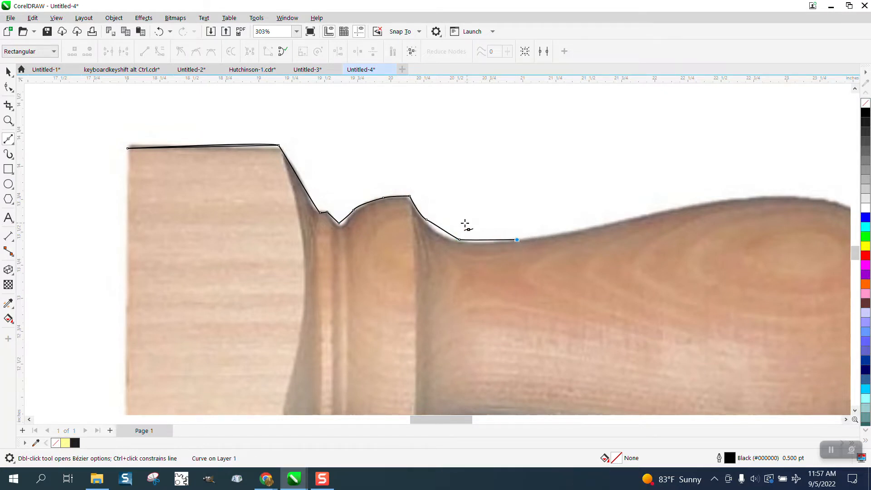